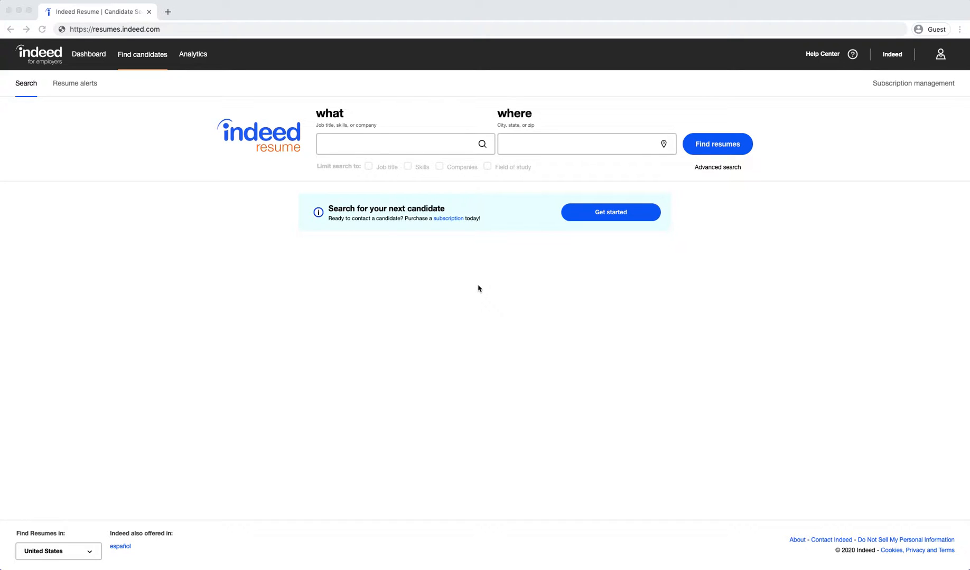
# - Search job titles for Sales Representative in Stamford, CT
pyautogui.click(414, 143)
pyautogui.write('Sales Representative')
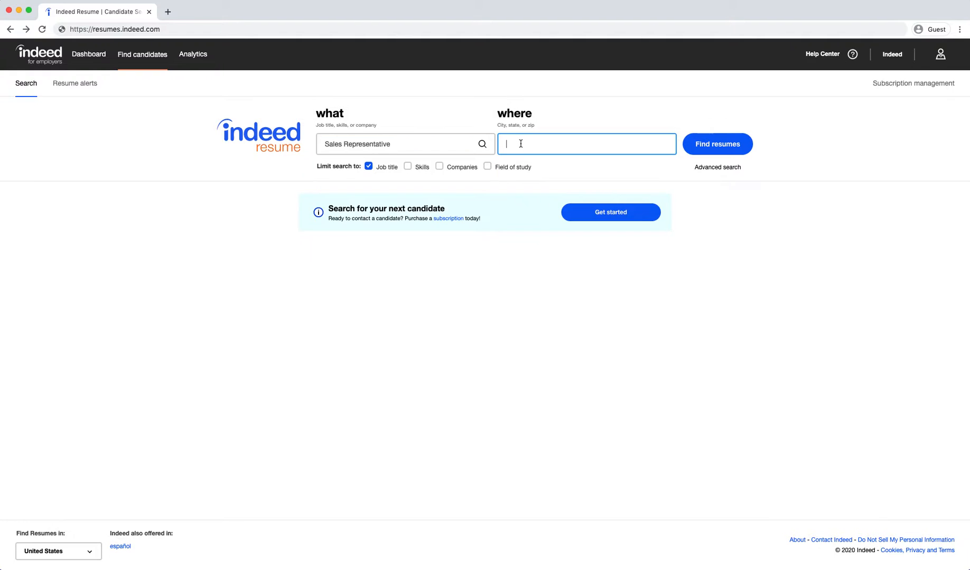
pyautogui.write('Sta')
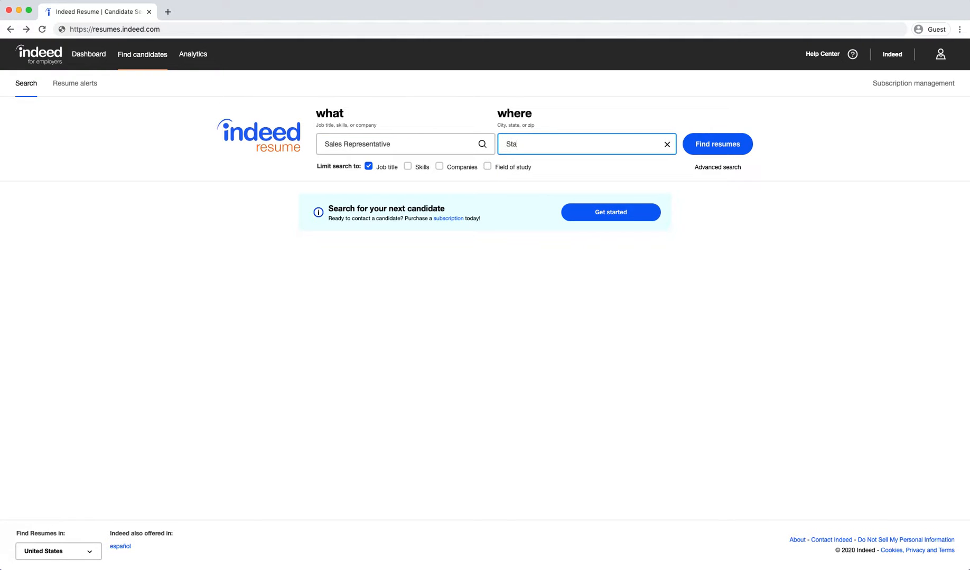
pyautogui.write('Stamford, CT')
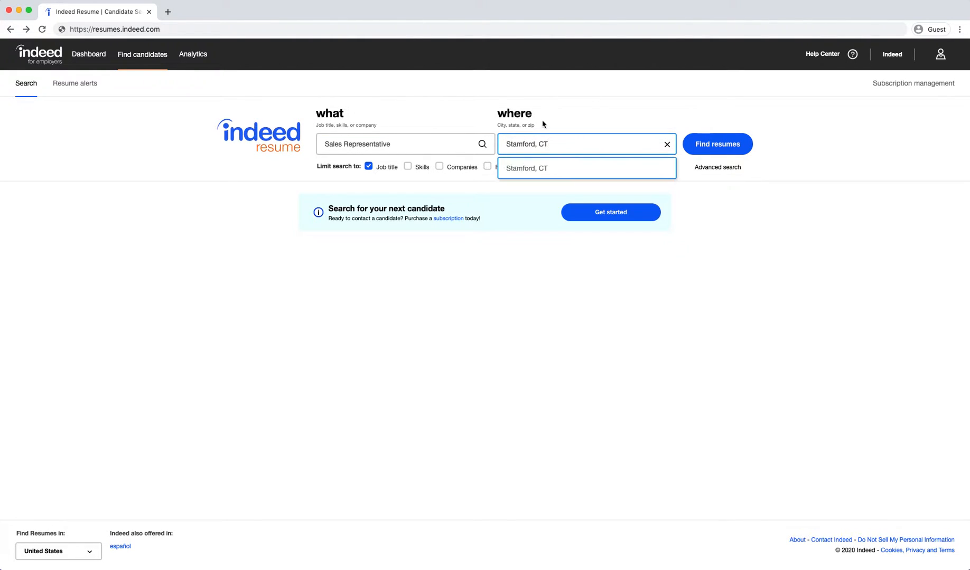
pyautogui.click(717, 144)
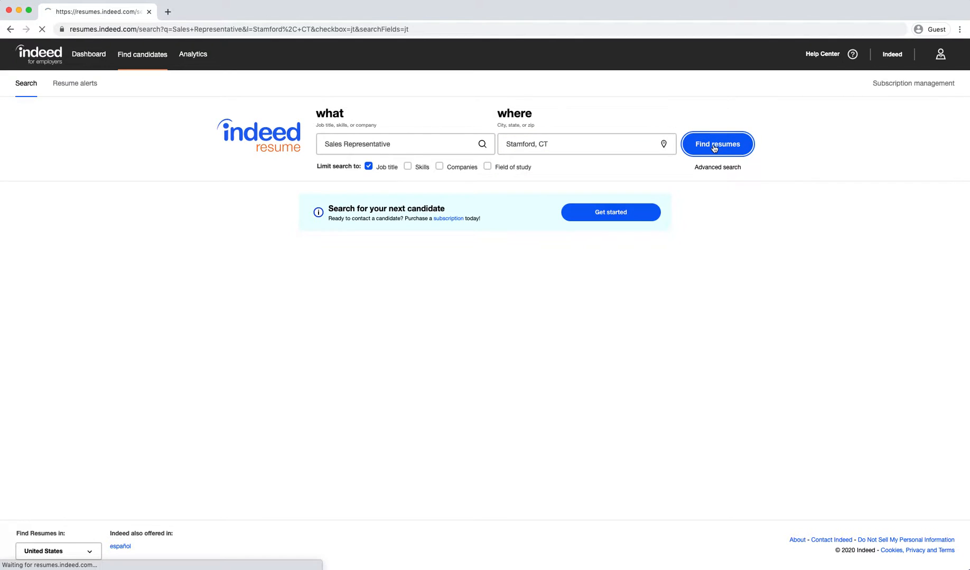
# - Load the 6,344 Sales Representative resumes within 25 miles of Stamford, CT
pyautogui.click(717, 144)
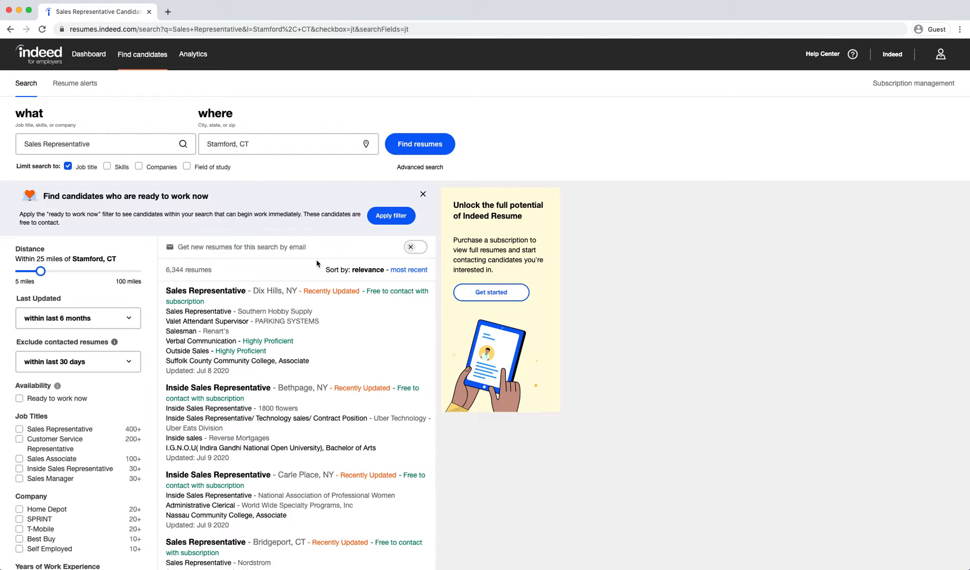
pyautogui.moveTo(202, 313)
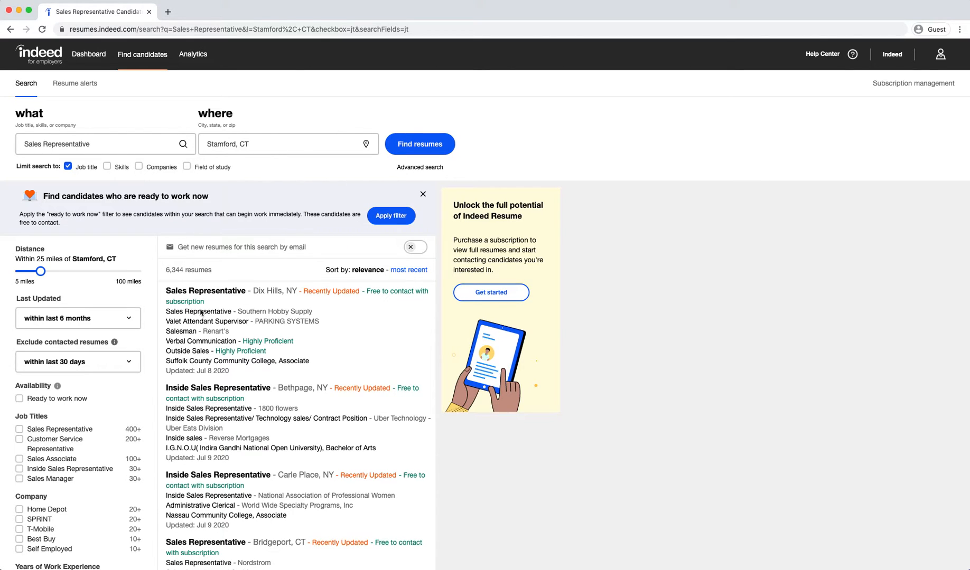
pyautogui.moveTo(83, 287)
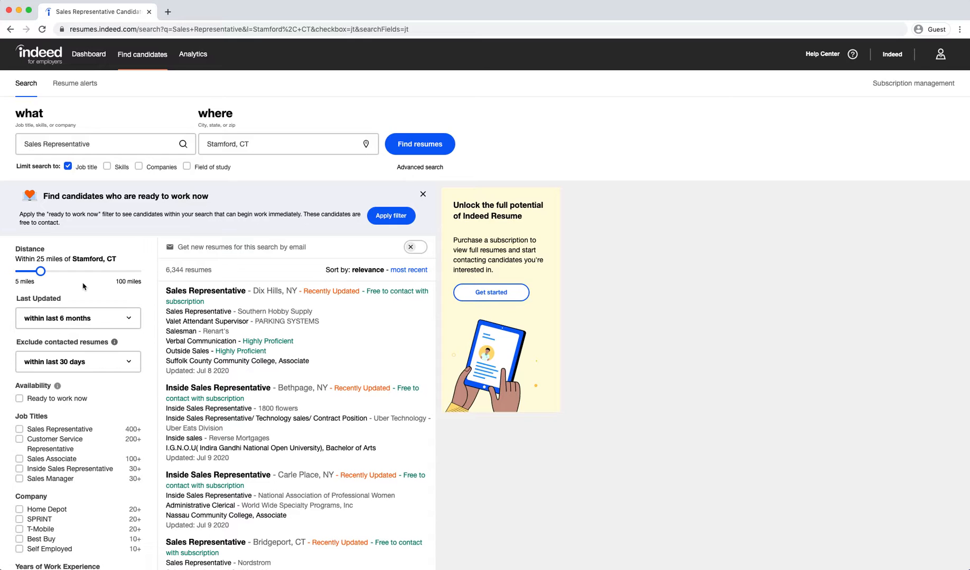
# - Set Last Updated to 'within last month' and exclude contacted 'within last 90 days'
pyautogui.click(78, 318)
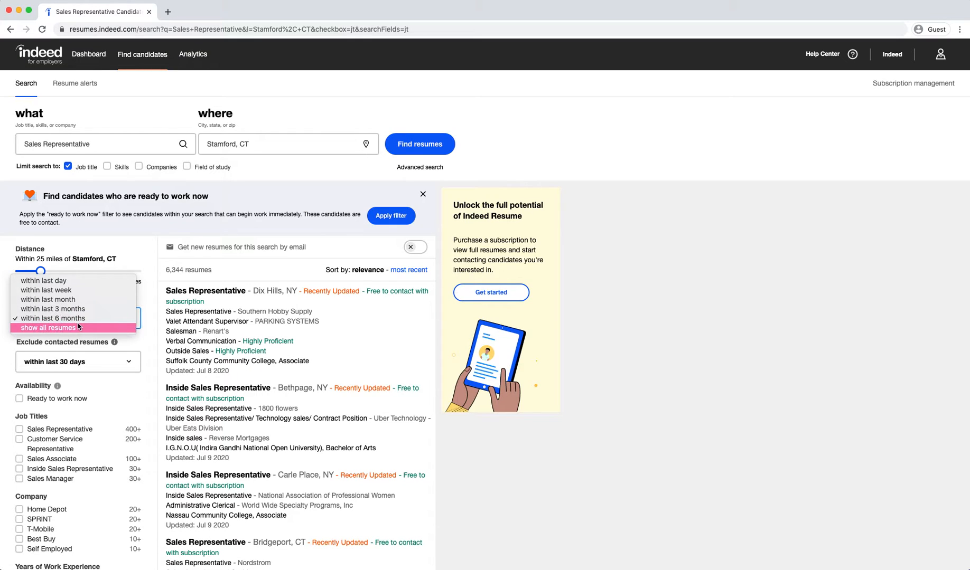
pyautogui.click(48, 300)
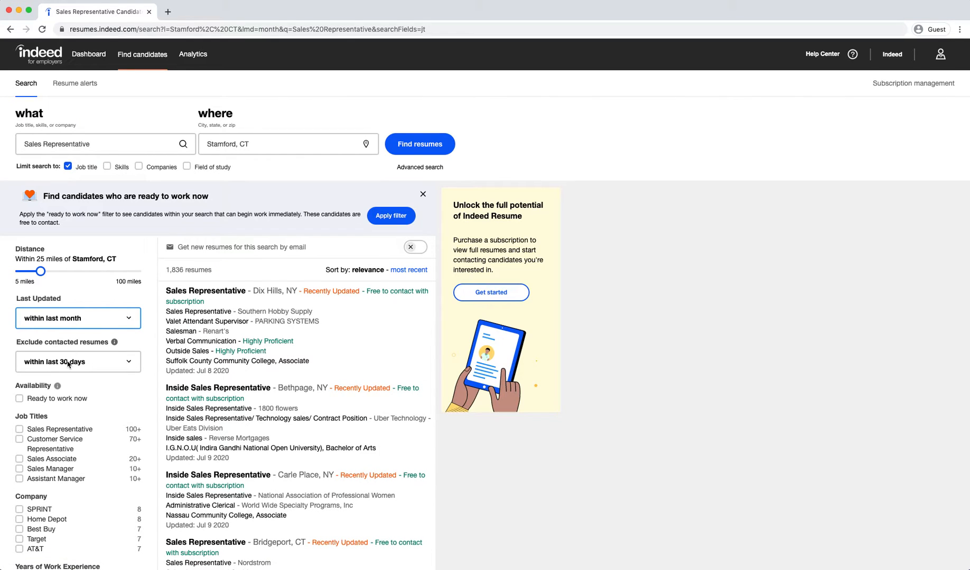
pyautogui.click(78, 362)
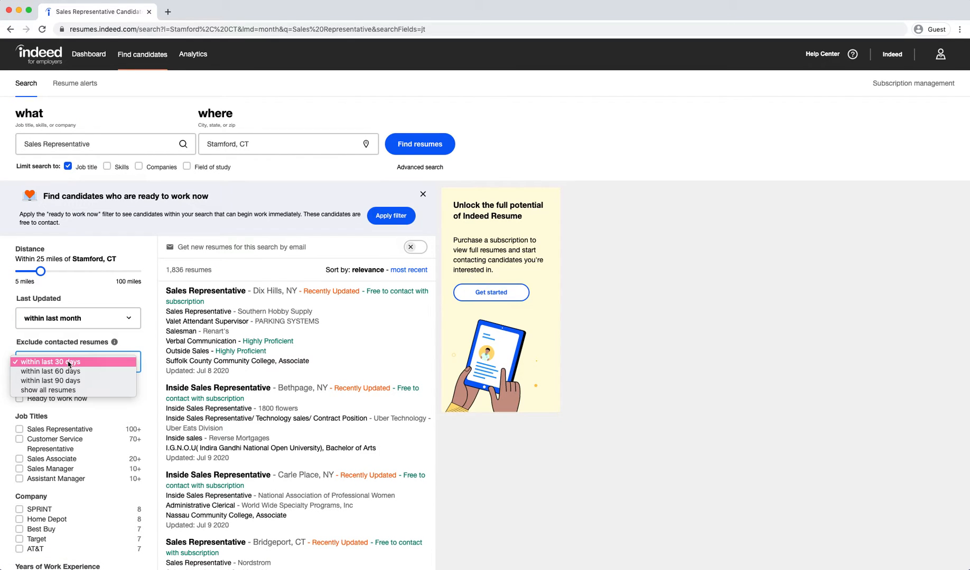
pyautogui.click(55, 380)
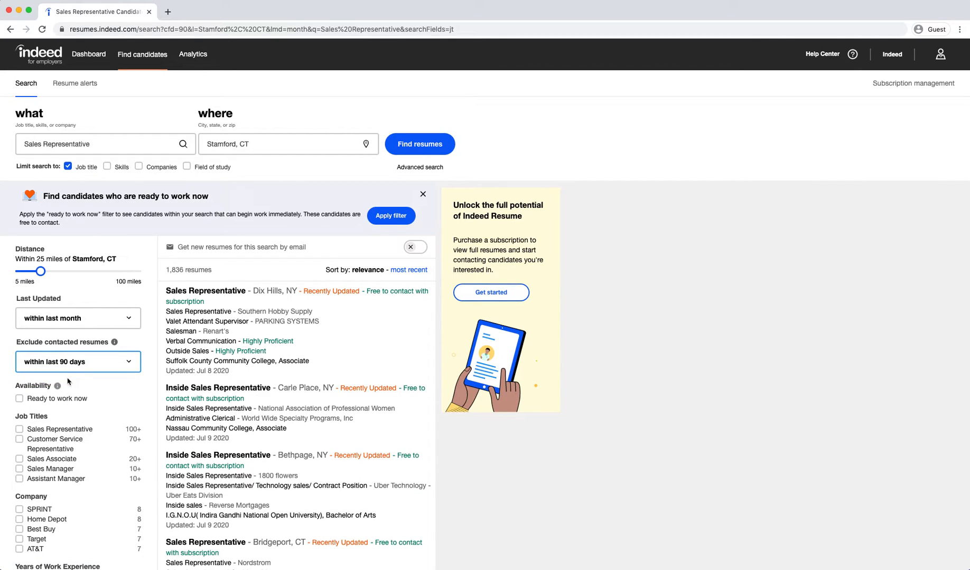
pyautogui.scroll(-3)
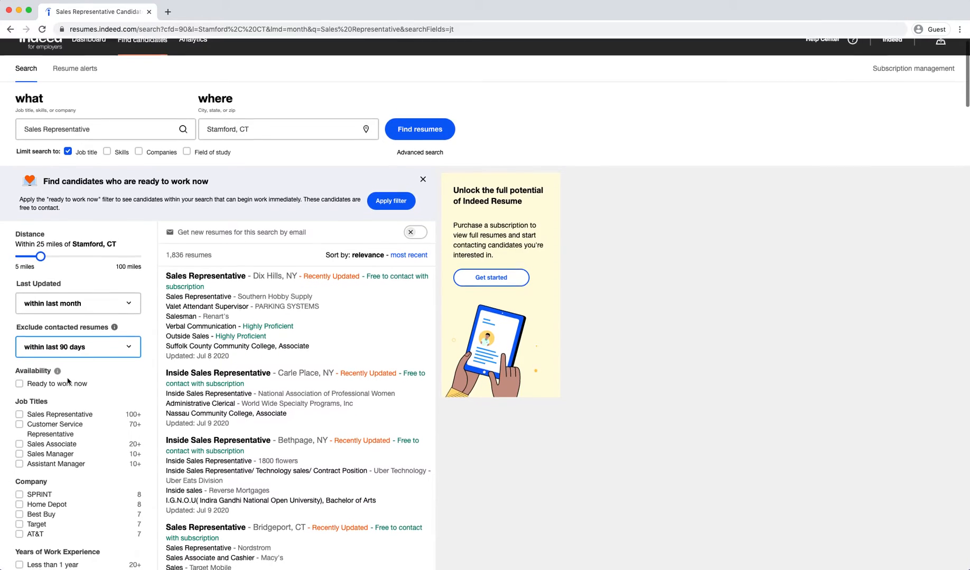
pyautogui.scroll(-3)
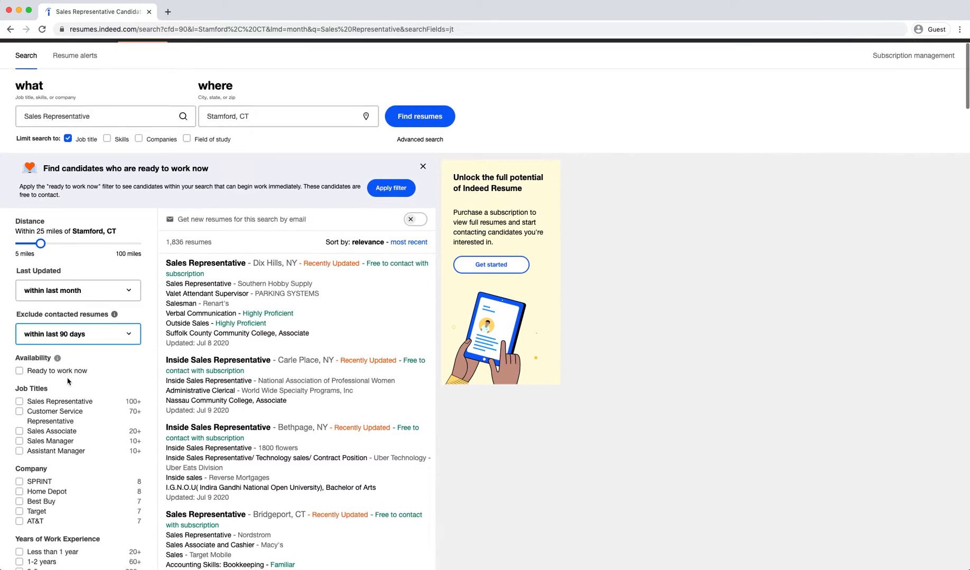
pyautogui.scroll(-3)
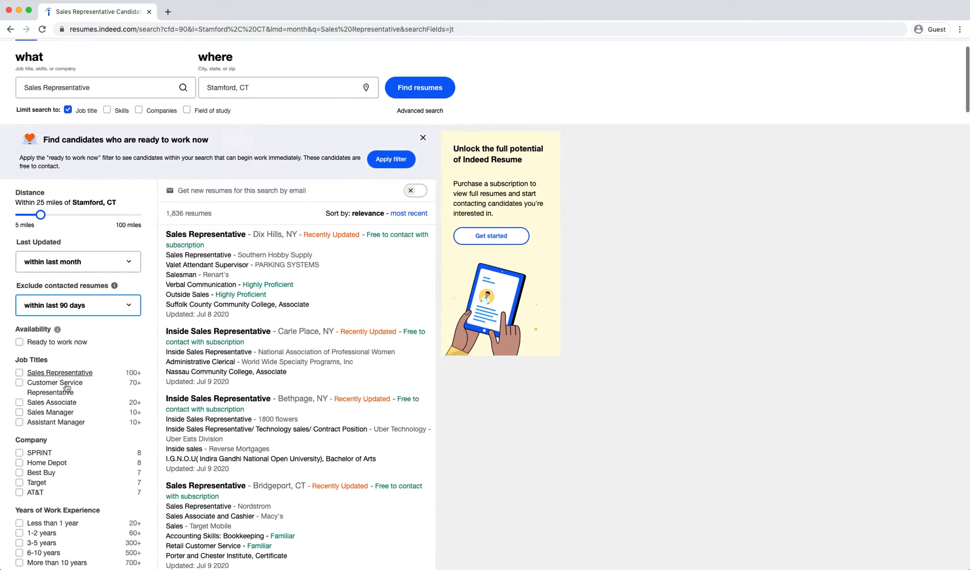
pyautogui.scroll(-3)
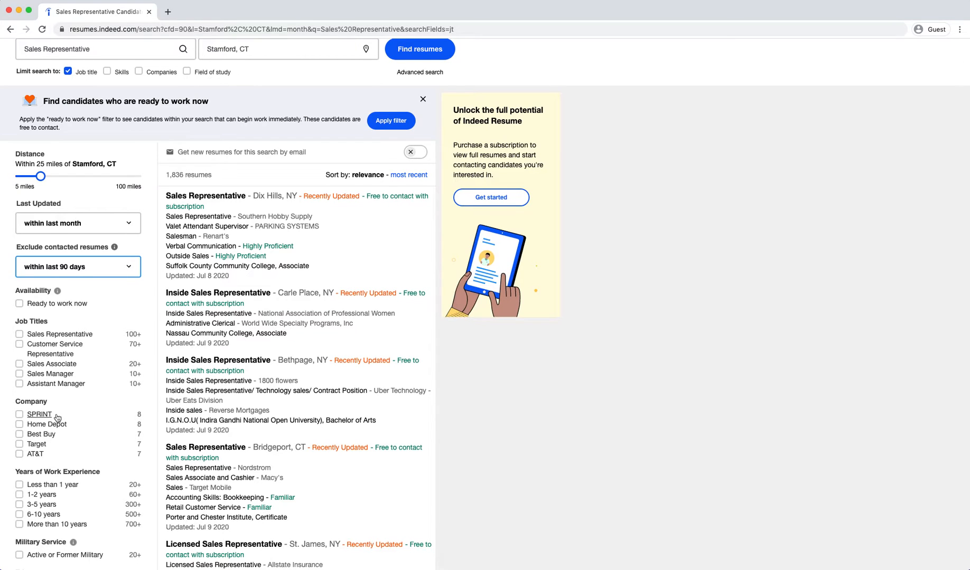
pyautogui.scroll(-3)
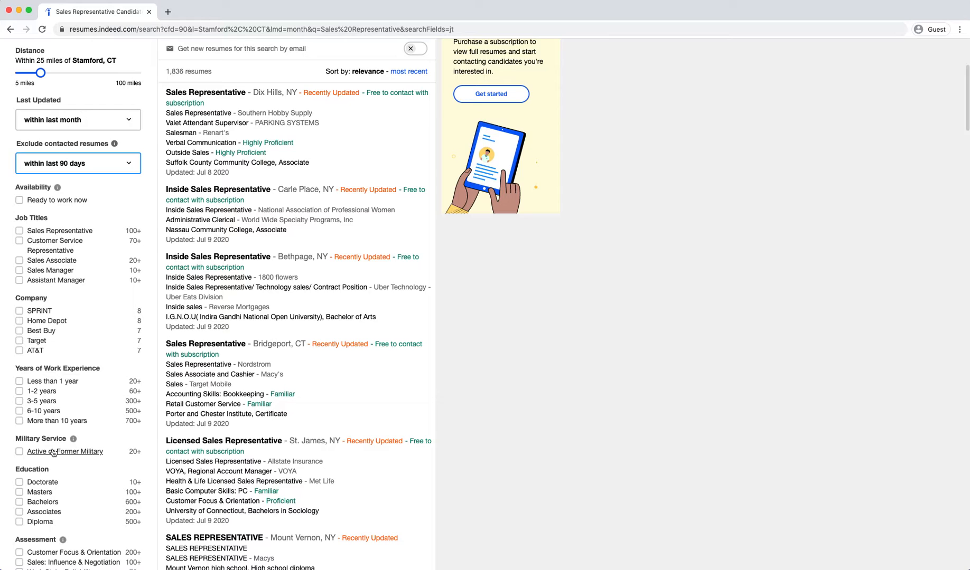
pyautogui.scroll(-3)
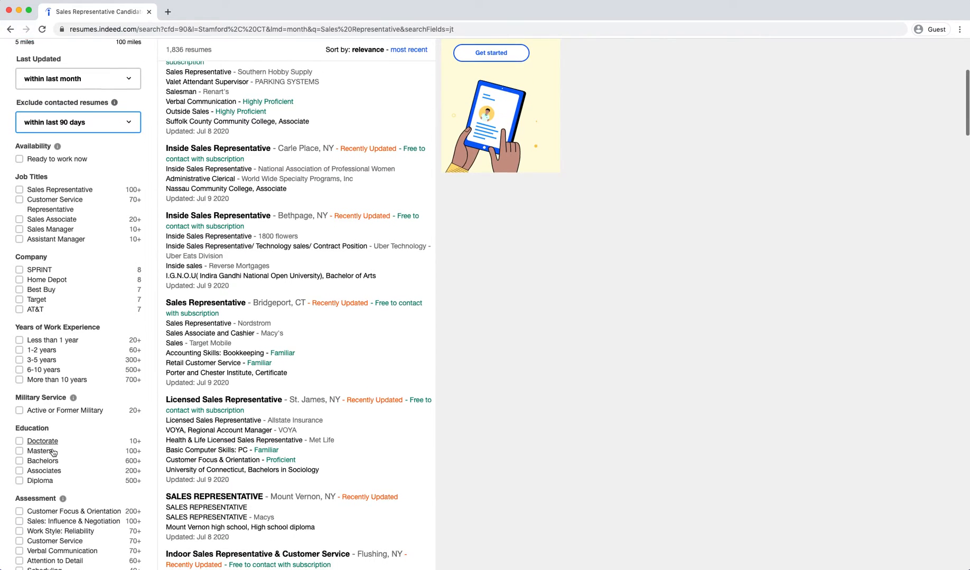
pyautogui.scroll(-3)
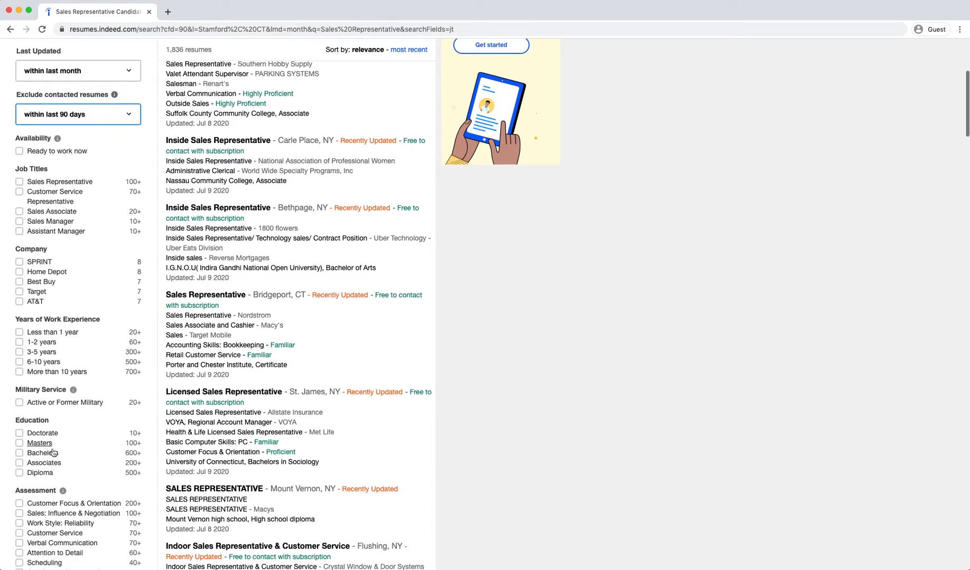
pyautogui.scroll(-3)
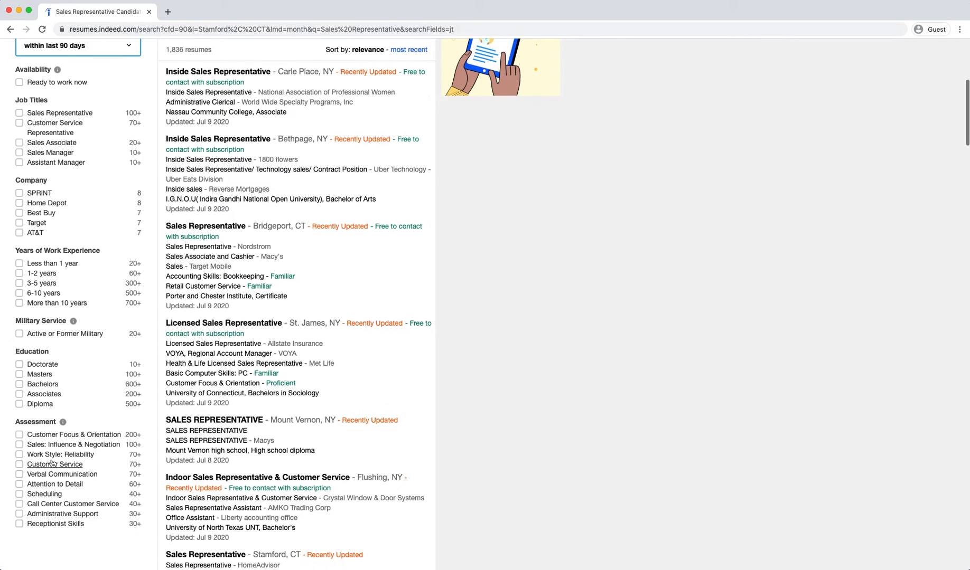
pyautogui.moveTo(95, 419)
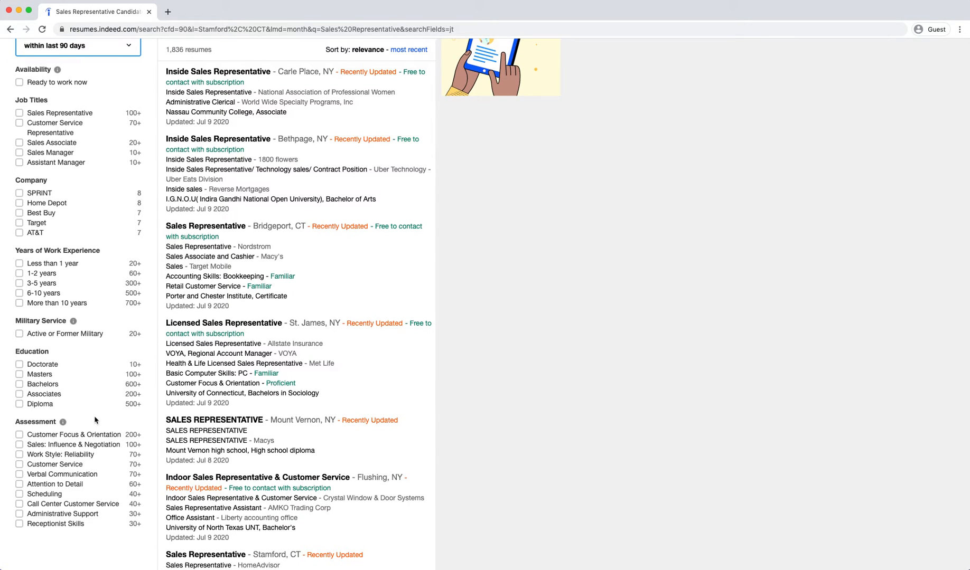
pyautogui.scroll(3)
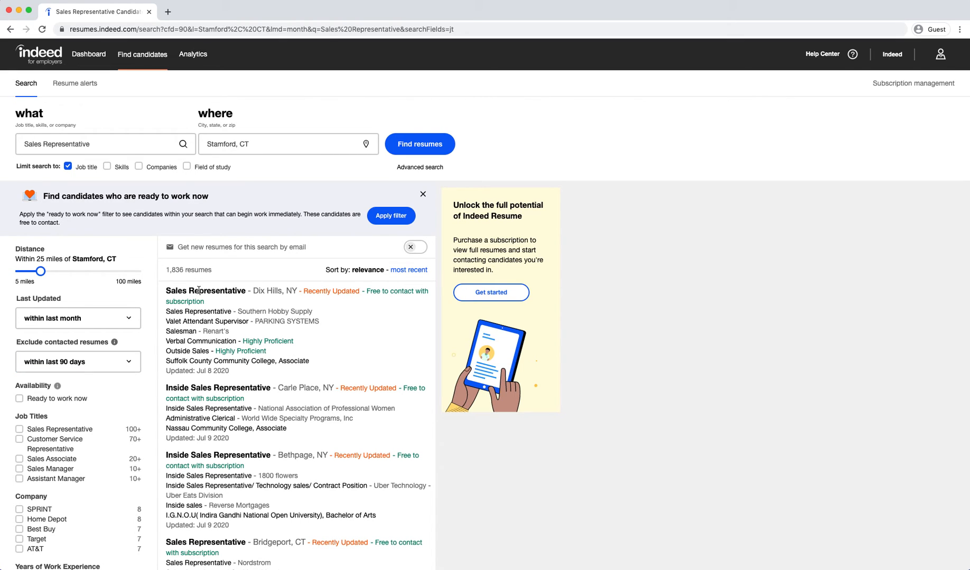
pyautogui.moveTo(634, 212)
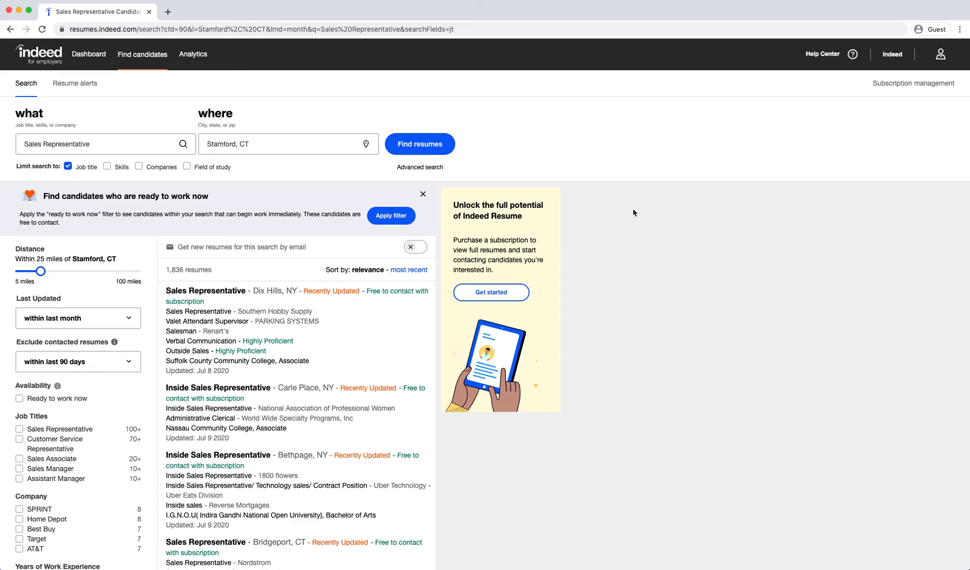
pyautogui.moveTo(627, 236)
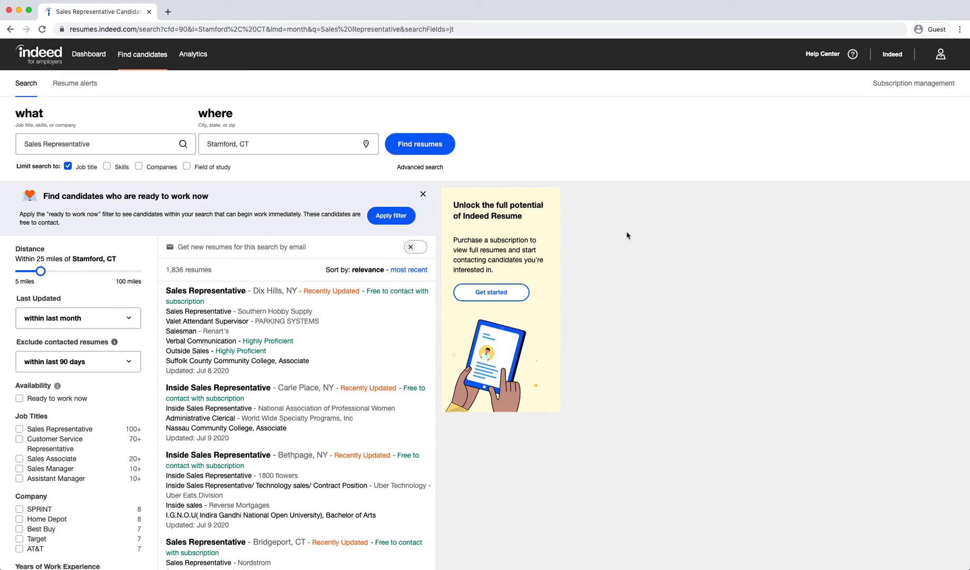